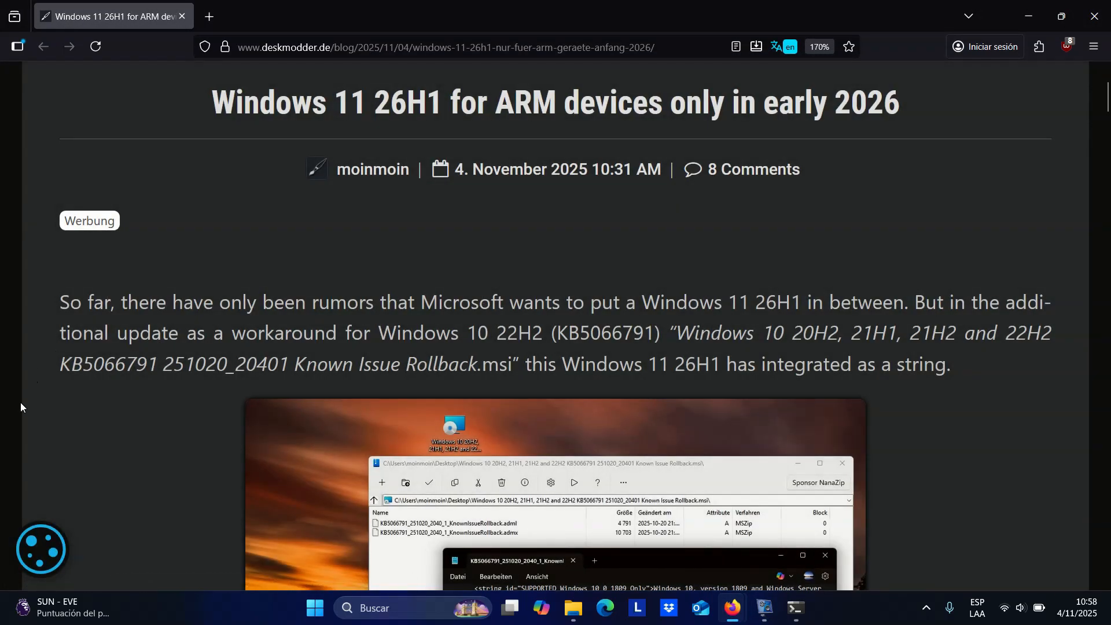
# - Scroll down the Deskmodder article to the screenshot and open it in a new tab
pyautogui.scroll(-3)
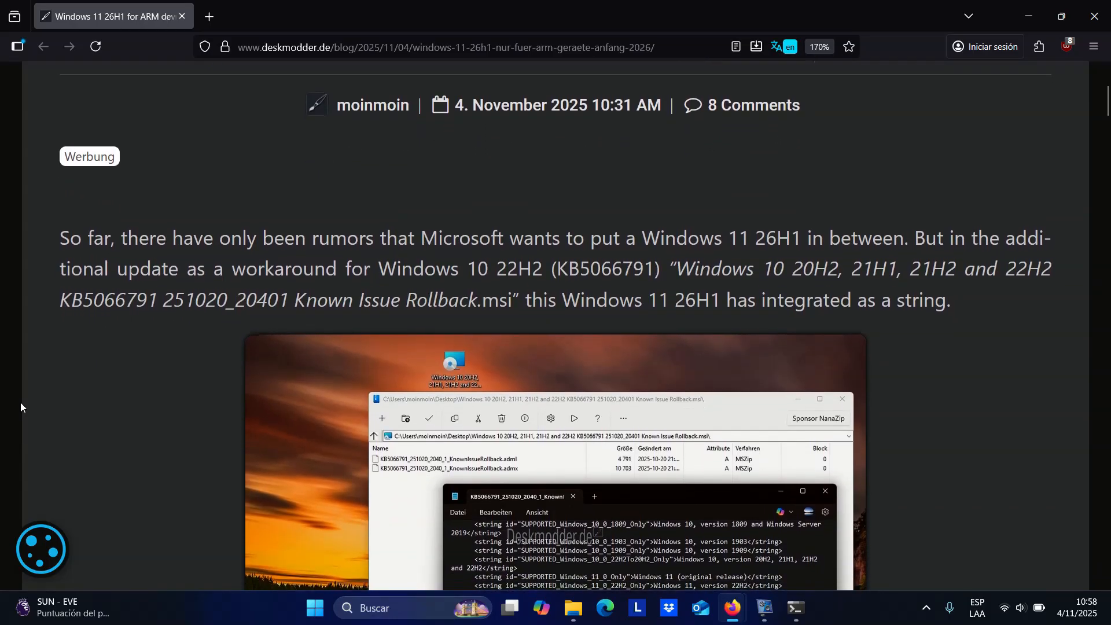
pyautogui.scroll(-3)
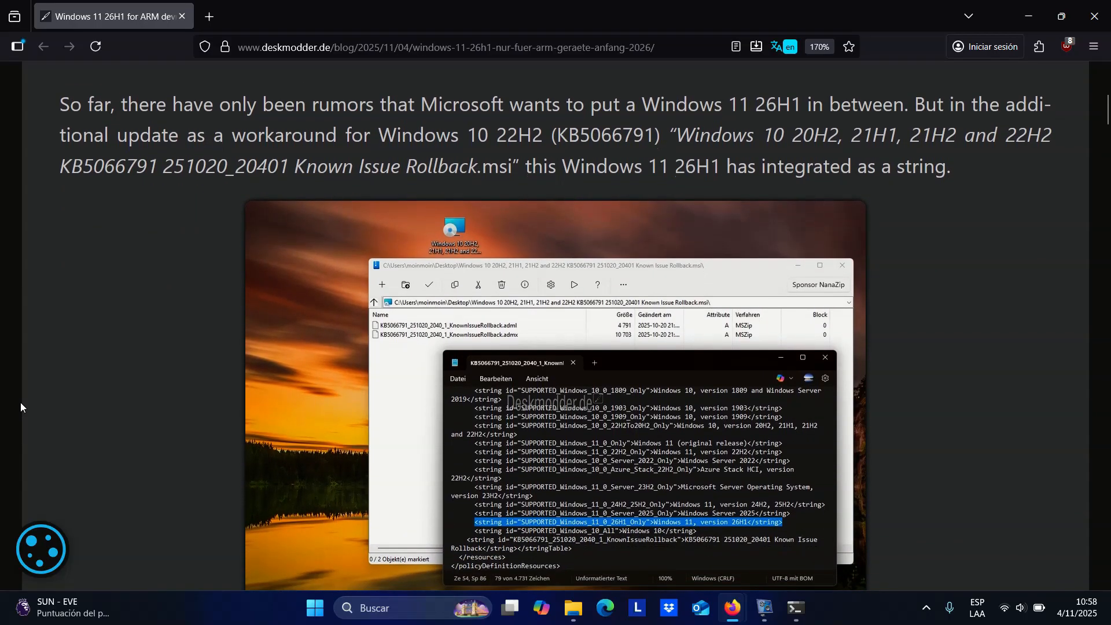
pyautogui.scroll(-3)
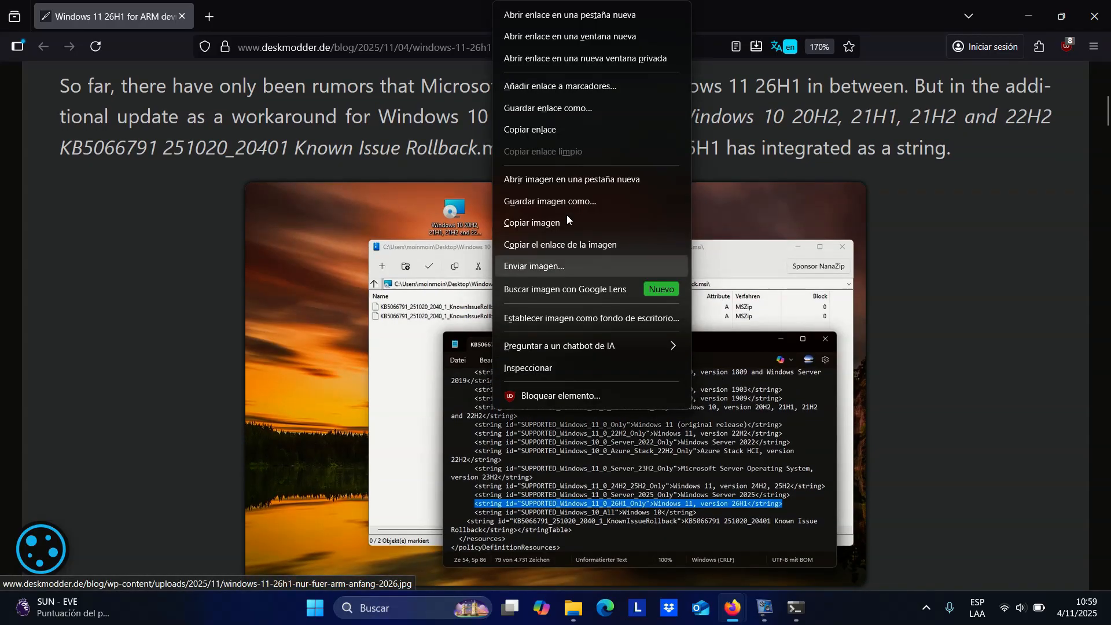
pyautogui.moveTo(568, 14)
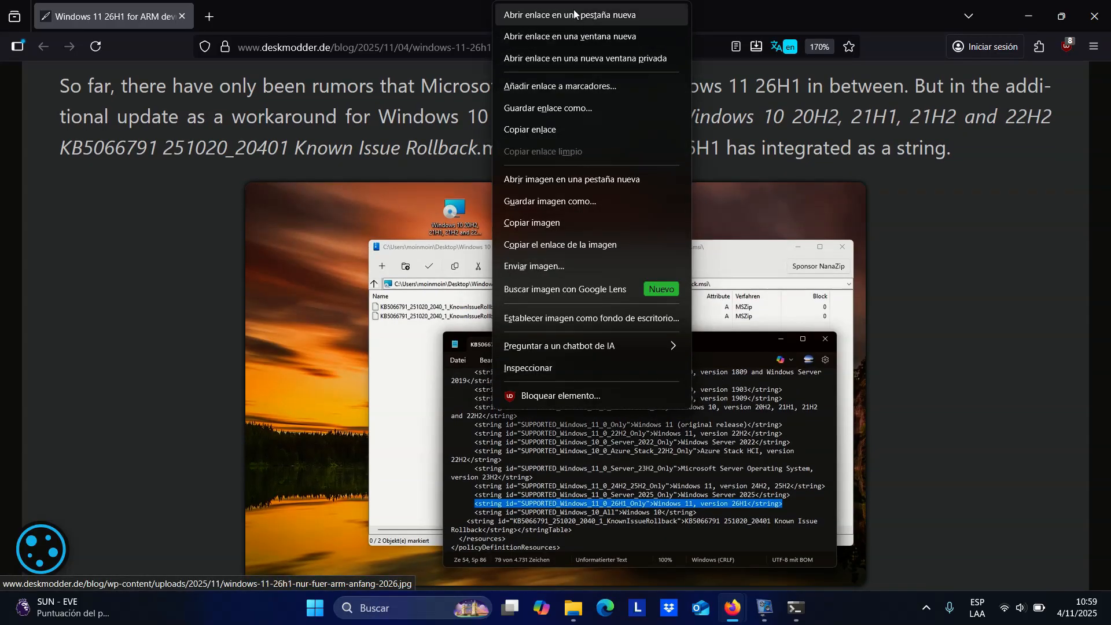
pyautogui.click(571, 13)
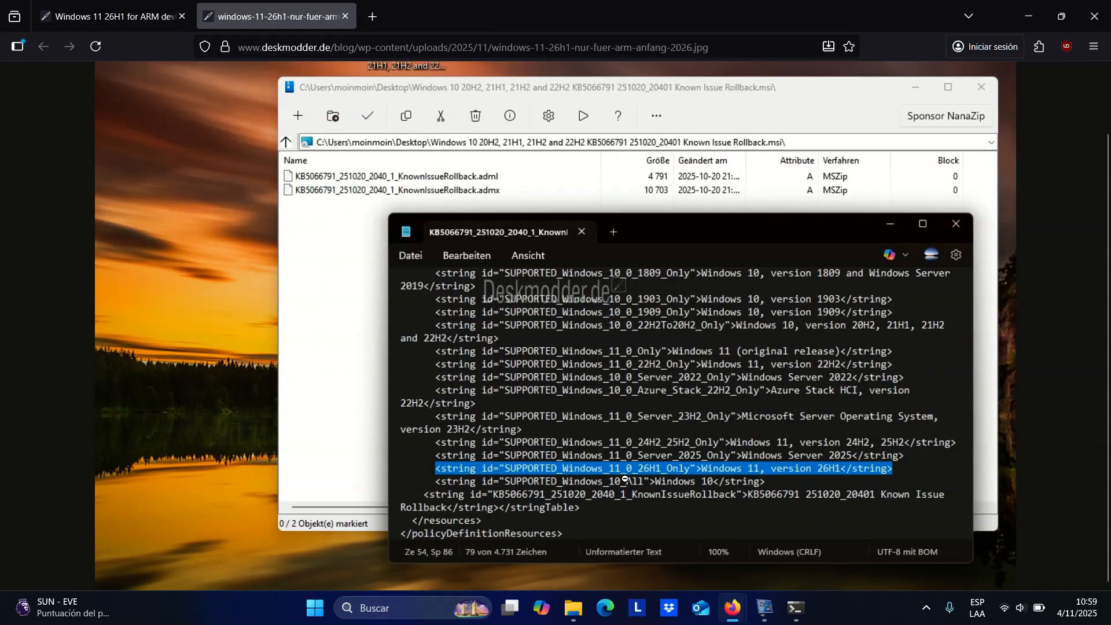
# - Zoom the screenshot tab to 133% via the menu's Tamaño + button, then return to the article
pyautogui.click(1093, 47)
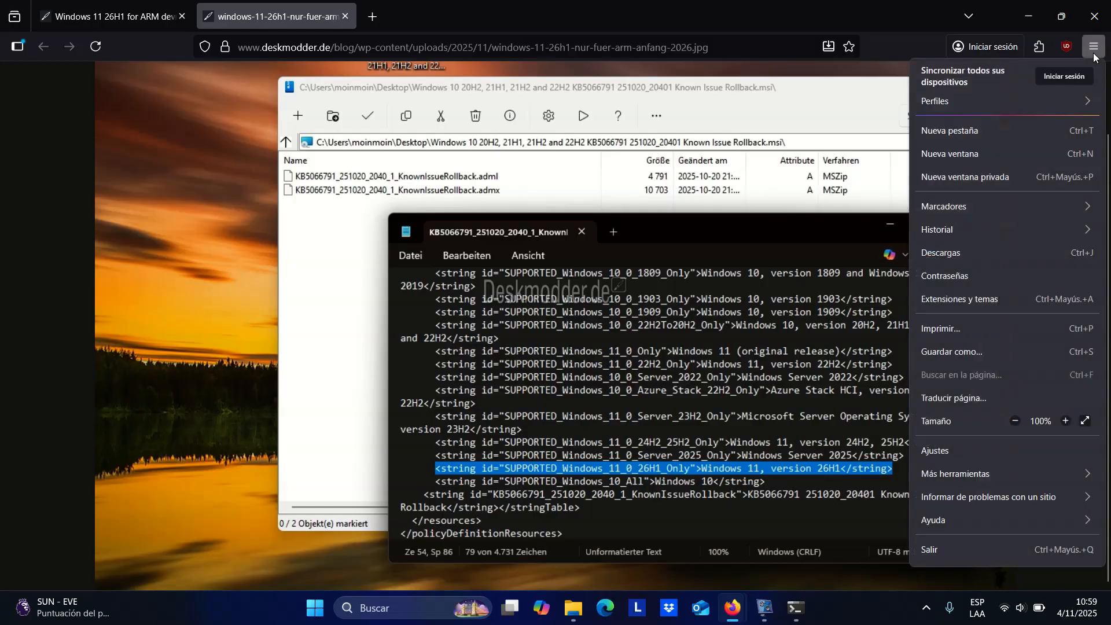
pyautogui.click(1065, 420)
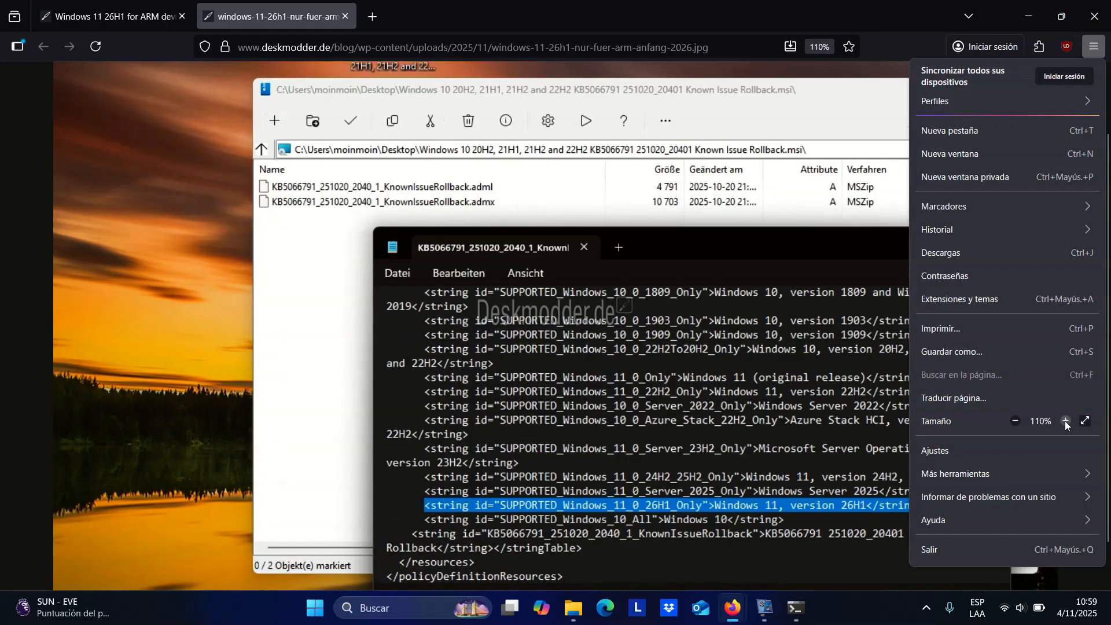
pyautogui.click(1065, 421)
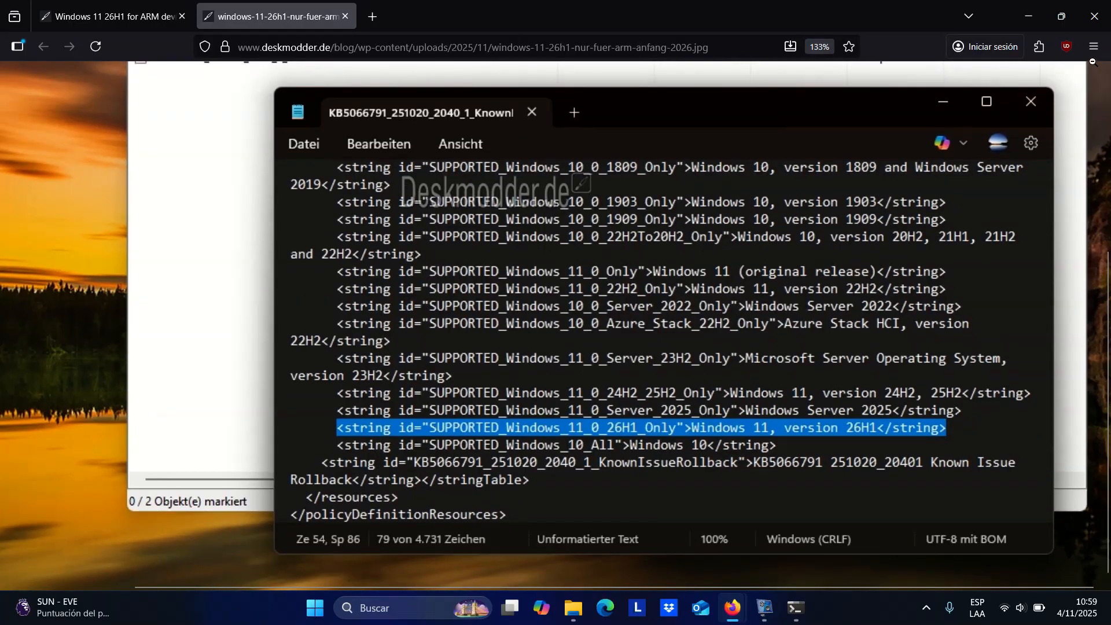
pyautogui.click(1093, 47)
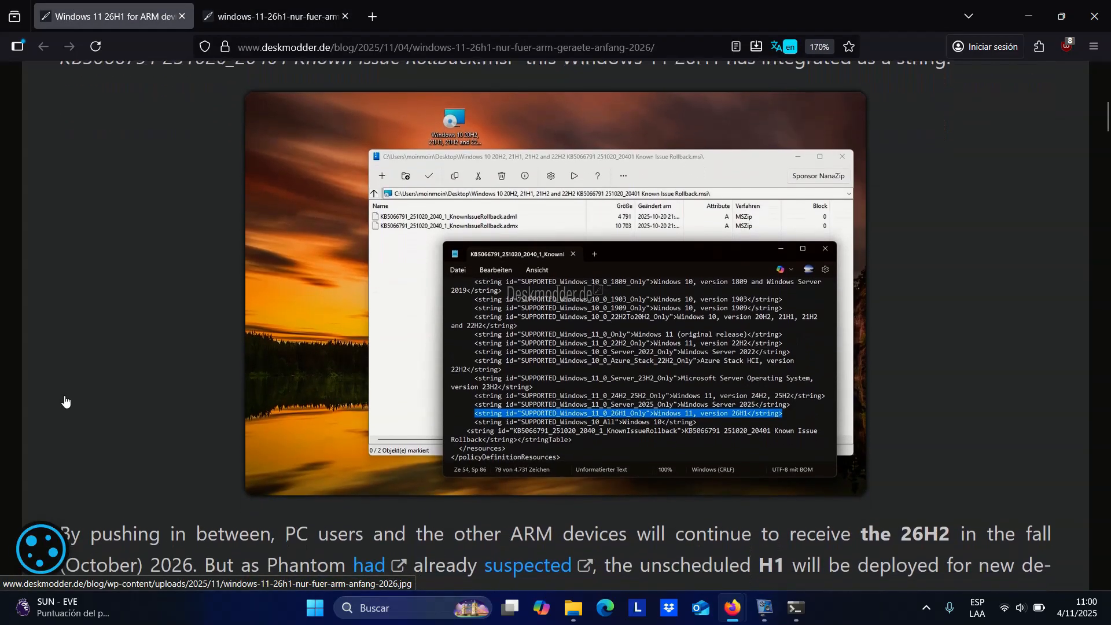
# - Scroll through the article's closing paragraphs on H2 updates, then switch to the screenshot tab
pyautogui.scroll(-3)
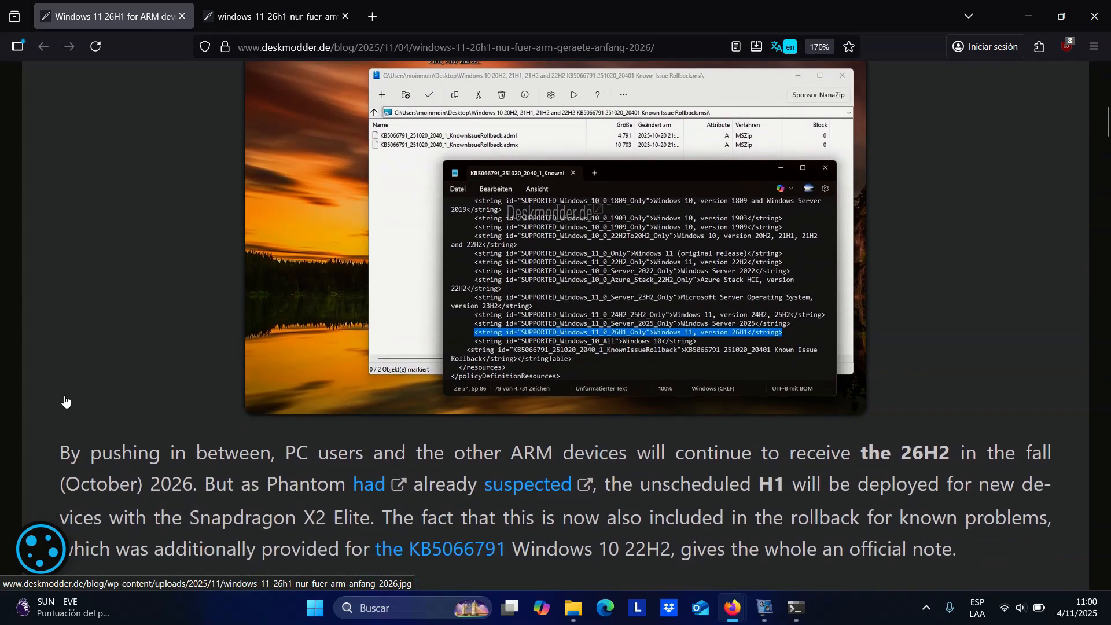
pyautogui.scroll(-3)
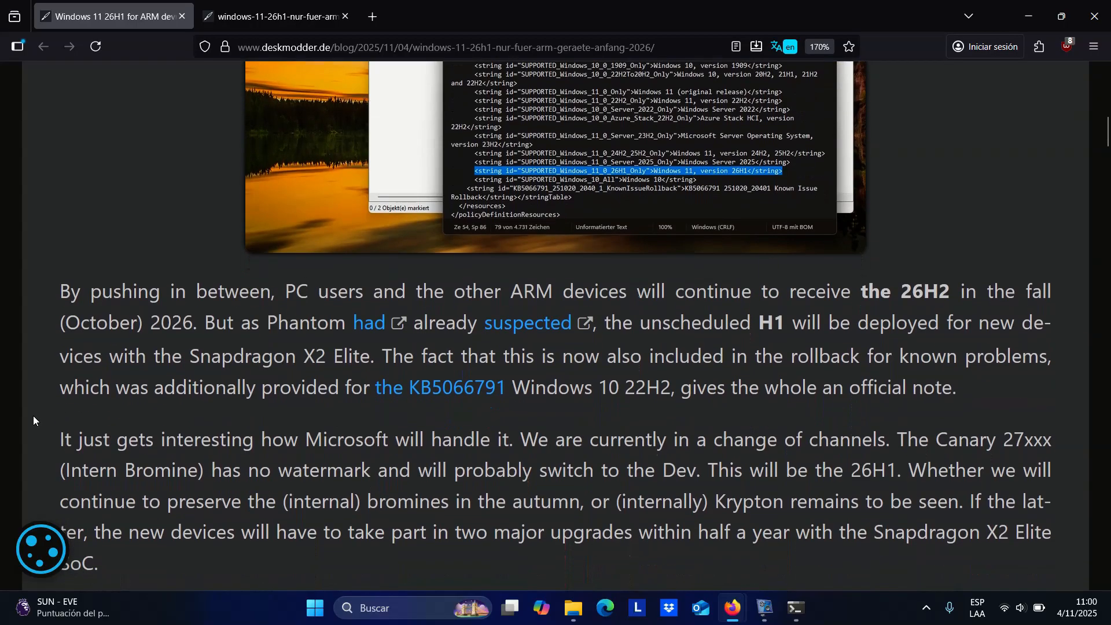
pyautogui.scroll(-3)
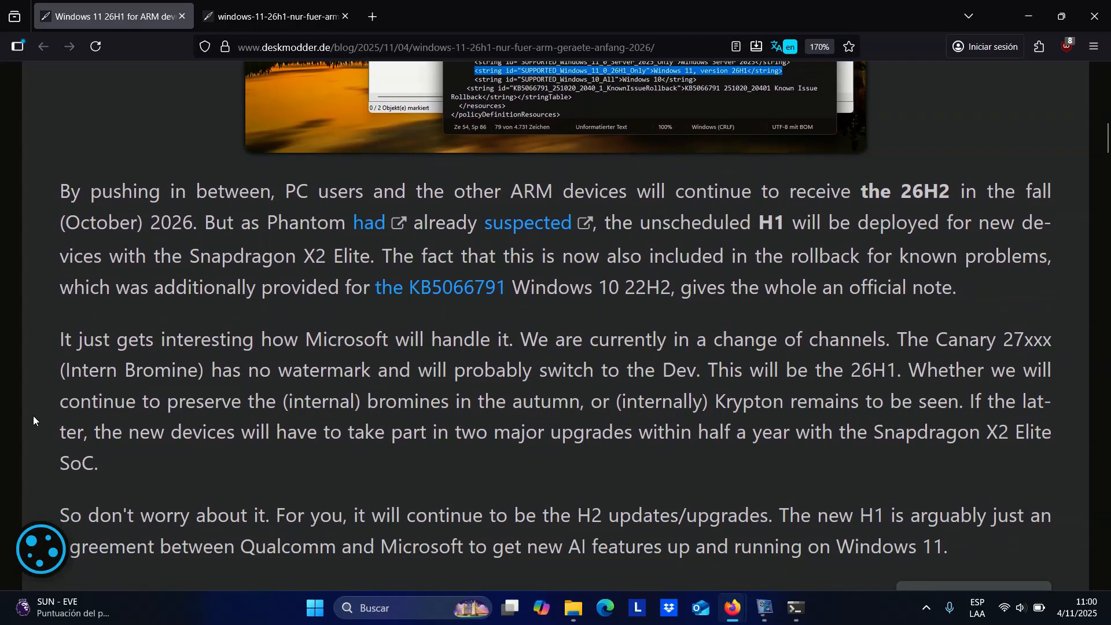
pyautogui.scroll(-3)
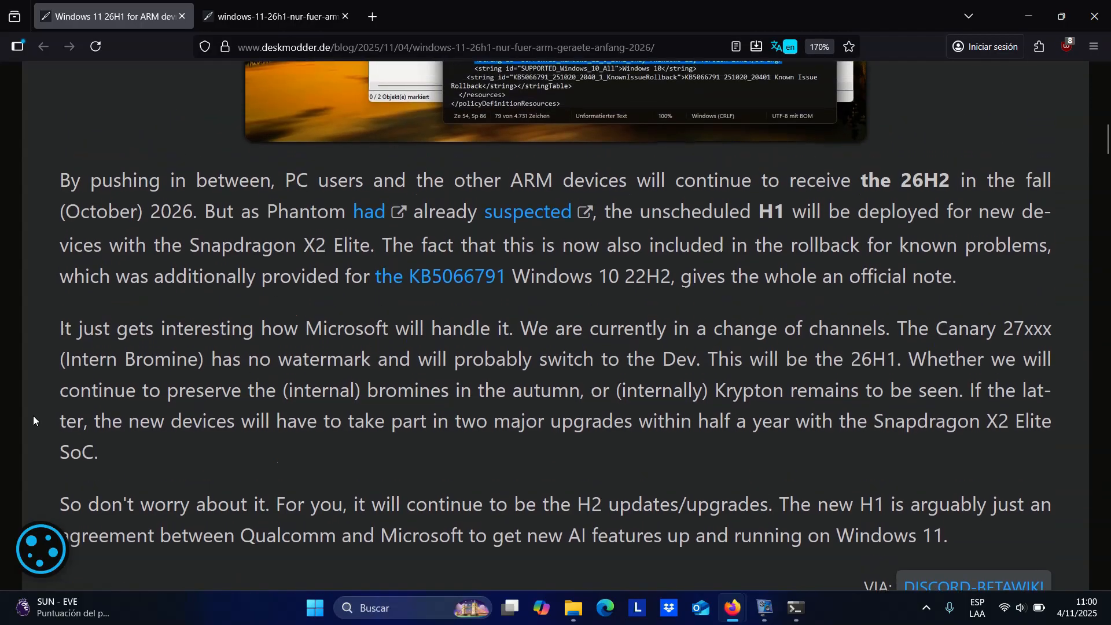
pyautogui.click(275, 16)
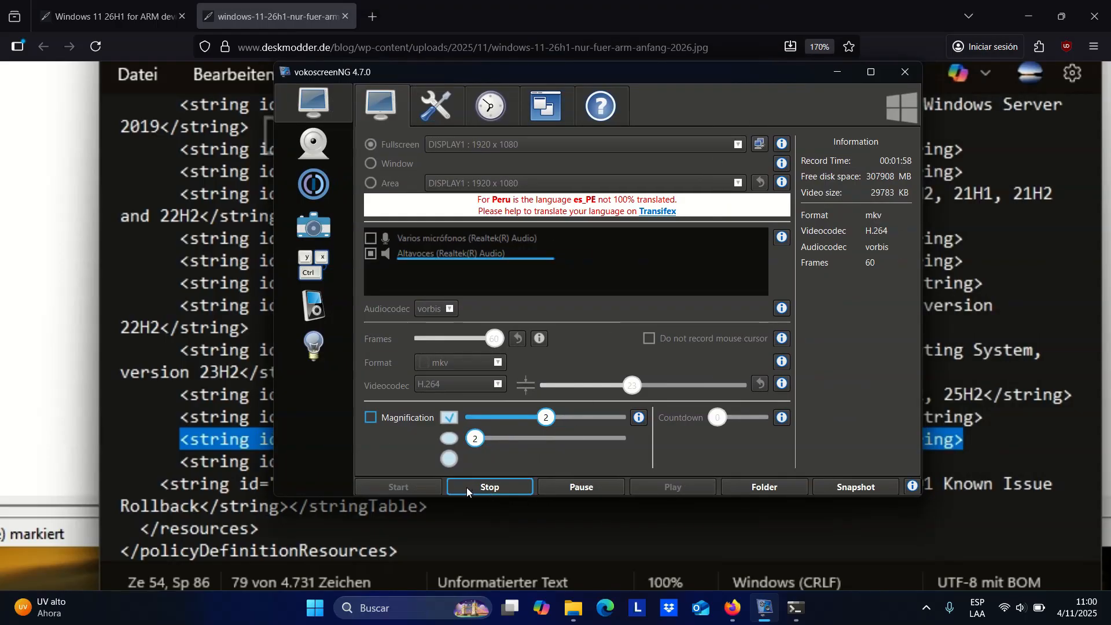
pyautogui.moveTo(489, 487)
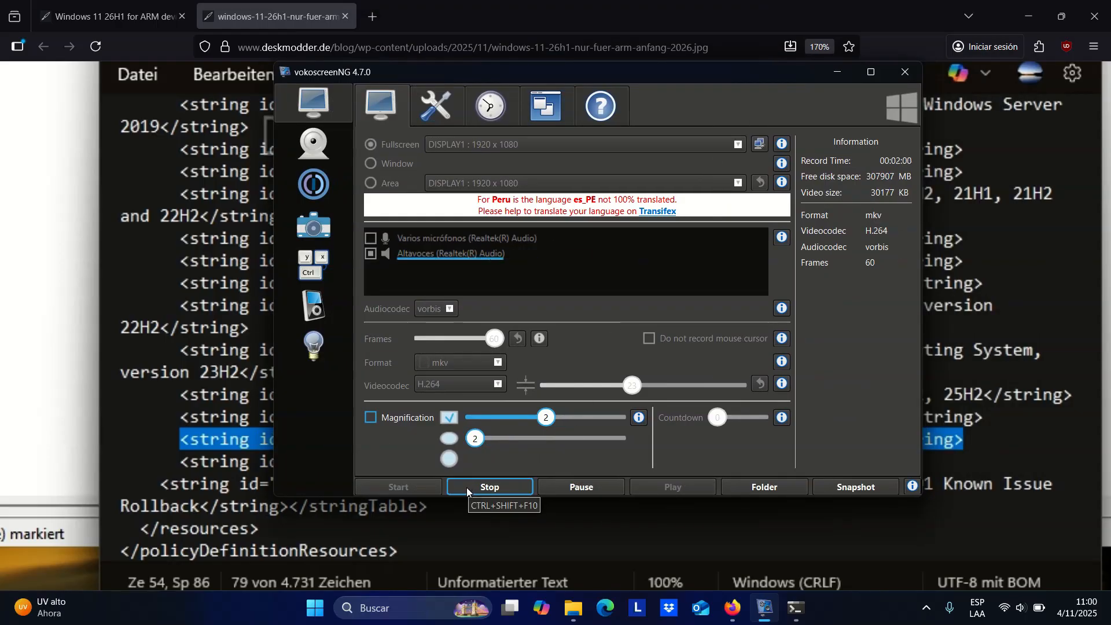